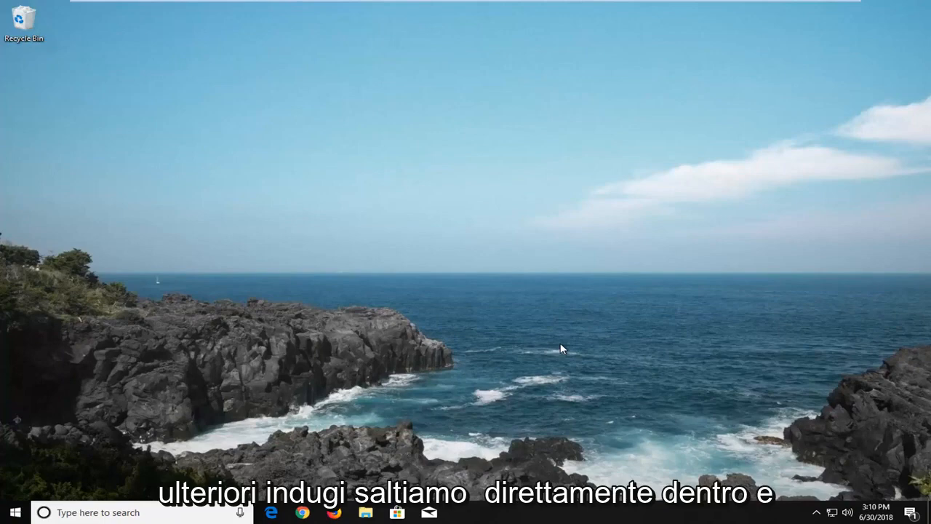
mouse_move(45, 483)
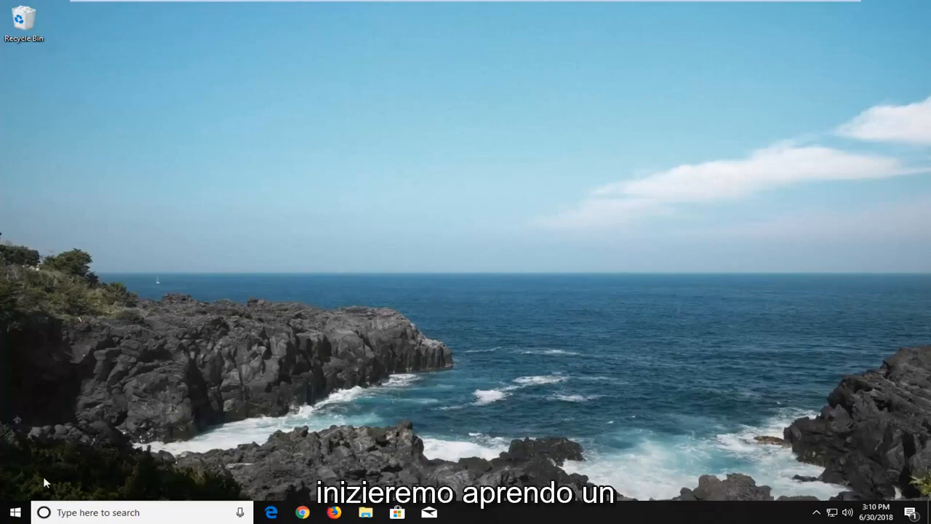
Launch Notepad from the Start menu search with the Windows Update reset script
click(15, 512)
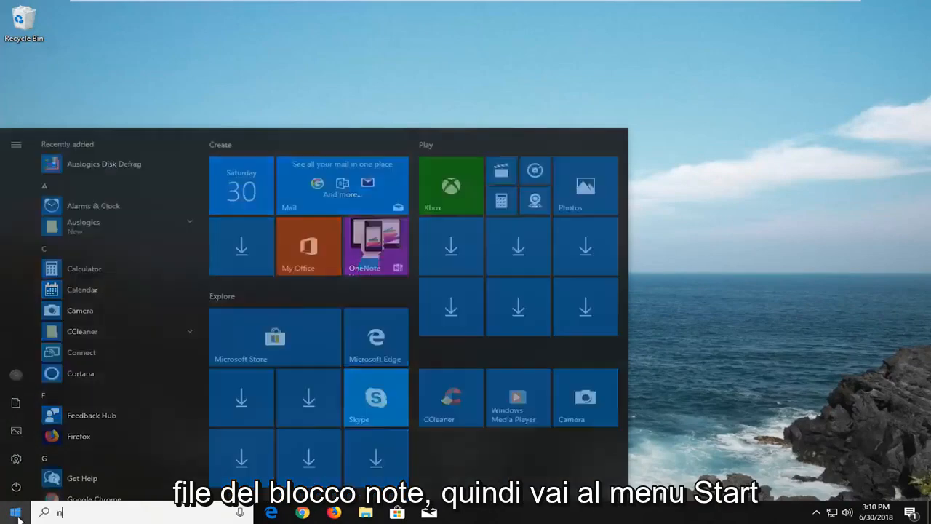
text(notepad)
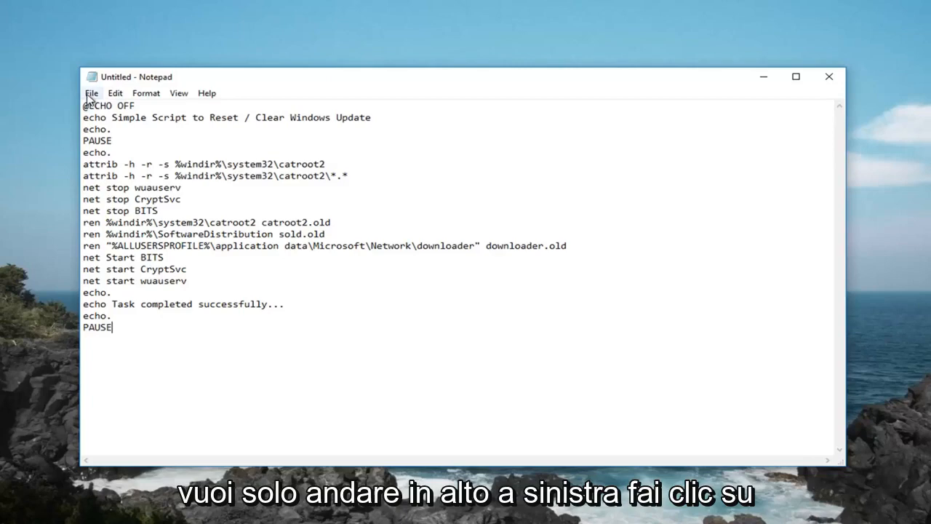
Bring up Save As for the untitled script, ready to name it on the Desktop
click(90, 93)
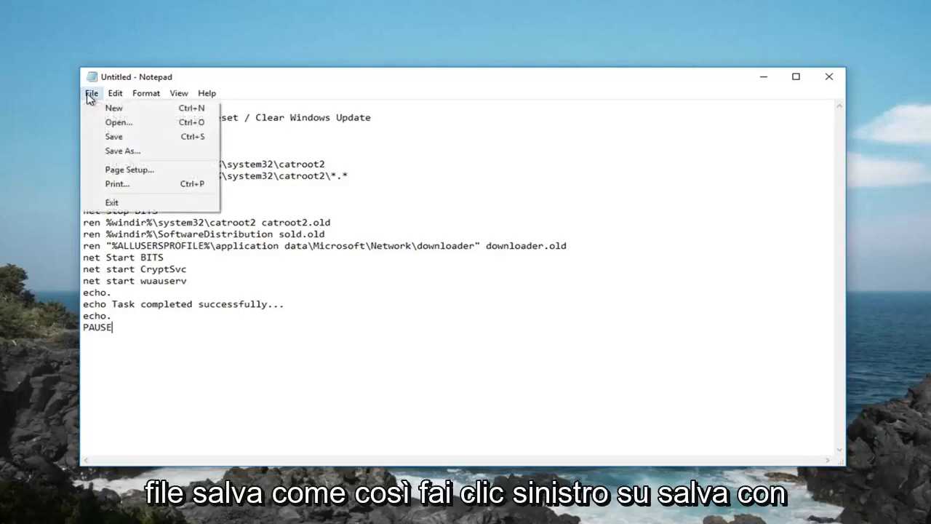
click(122, 150)
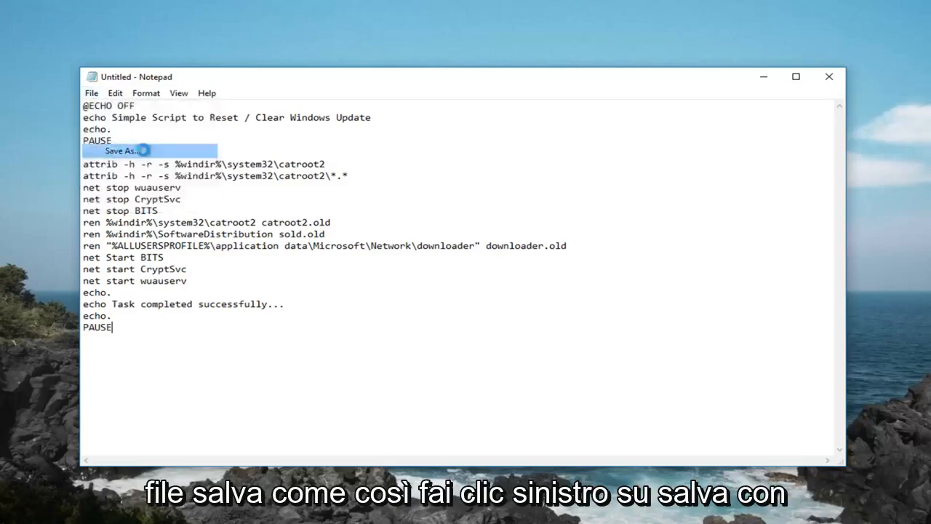
click(119, 150)
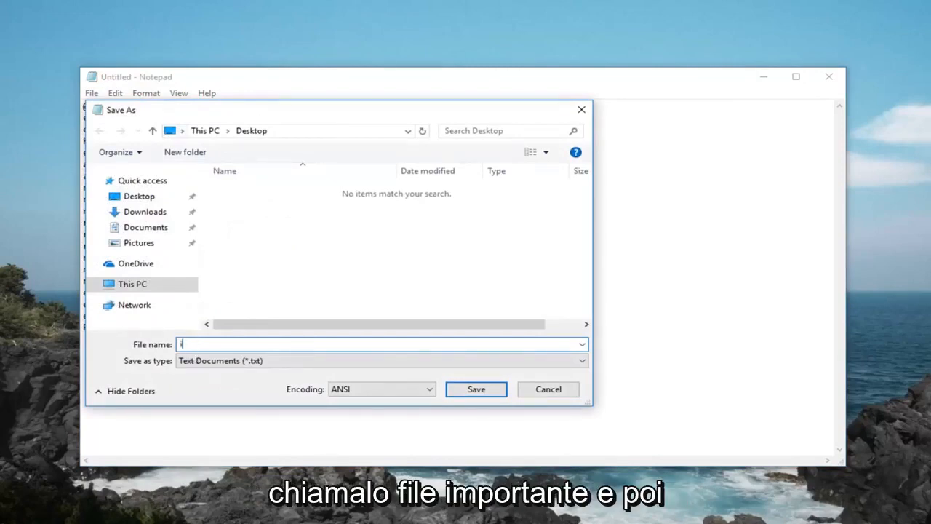
Save the script to the Desktop as 'important file.bat' with Text Documents type
text(important file.)
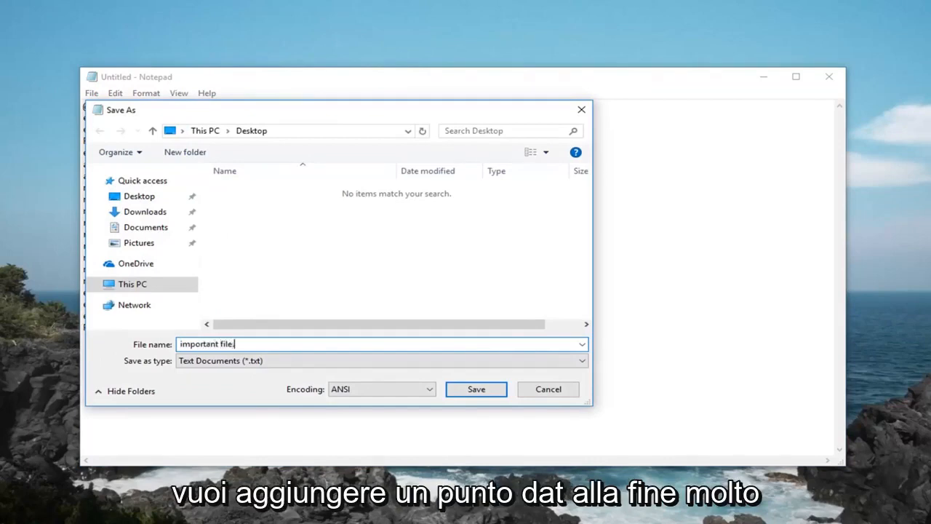
text(bat)
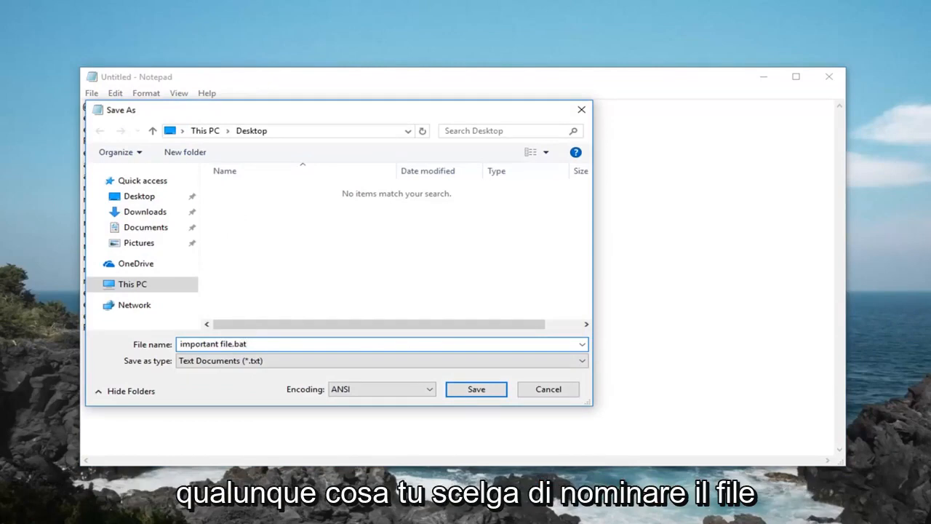
click(582, 361)
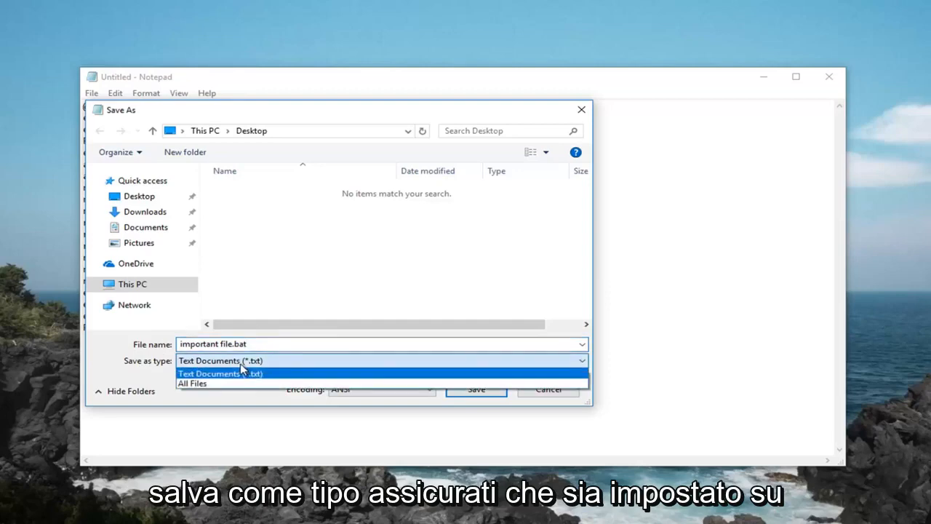
click(220, 372)
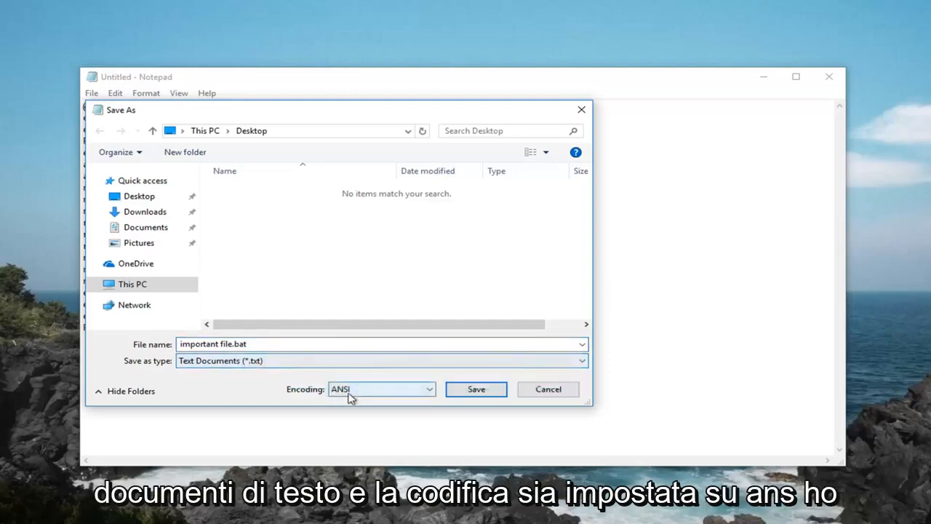
mouse_move(440, 401)
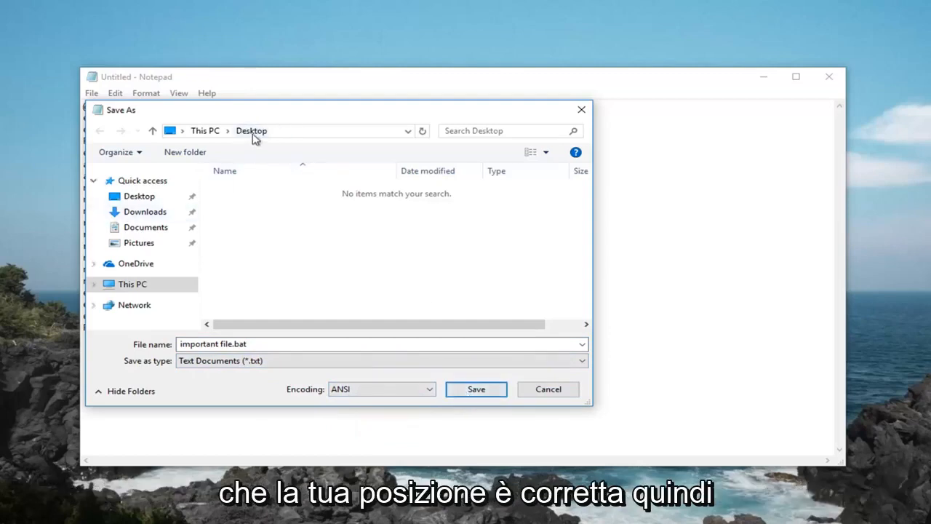
click(476, 388)
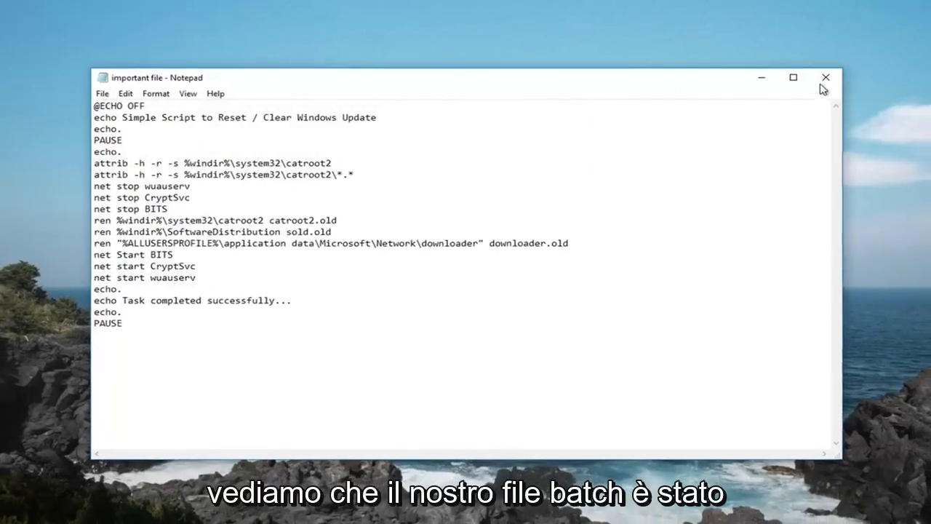
Close Notepad and run 'important file' from the desktop as administrator
click(826, 77)
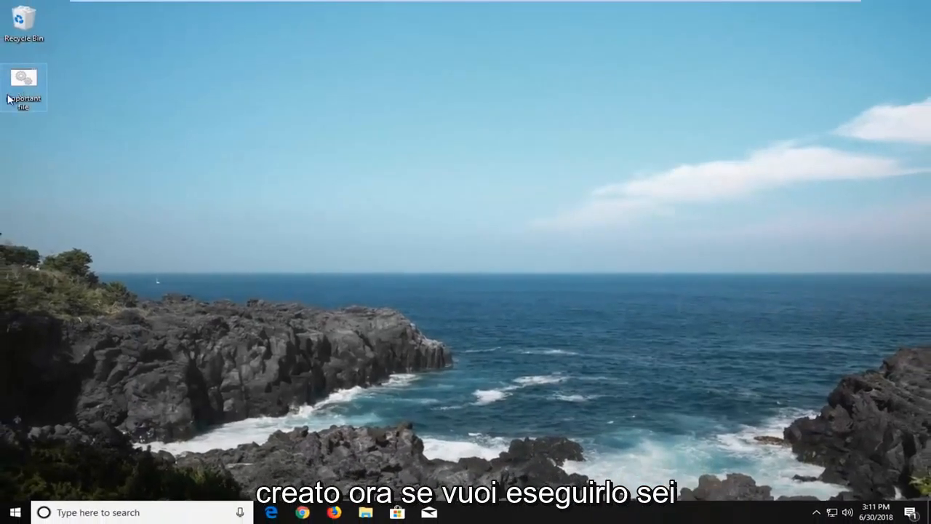
mouse_move(23, 80)
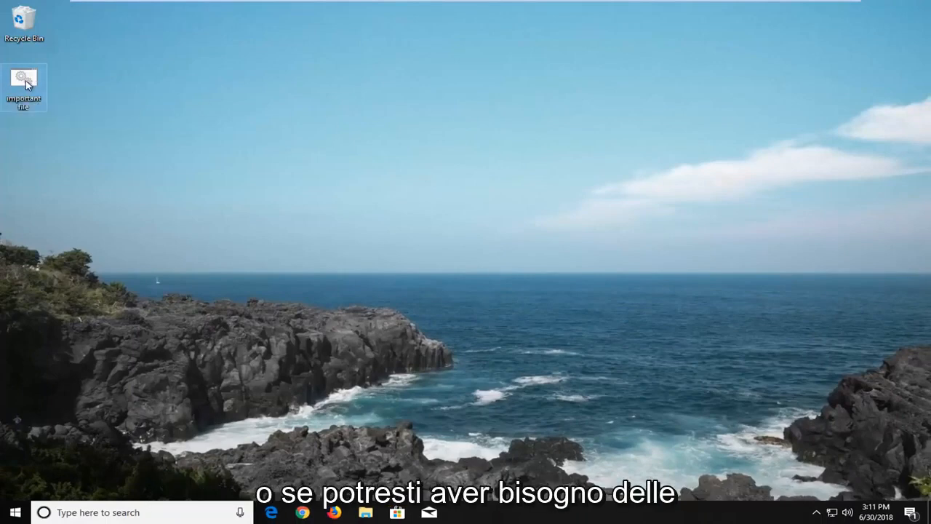
right_click(23, 86)
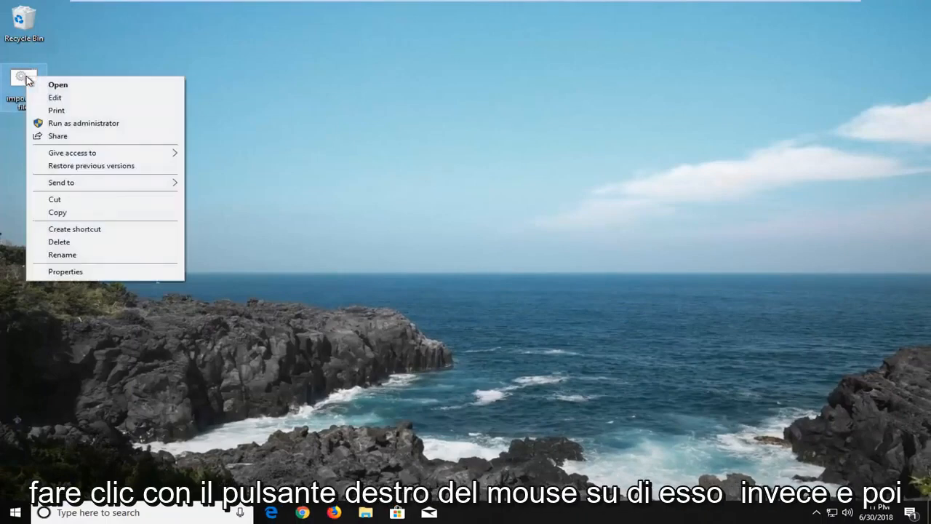
click(85, 123)
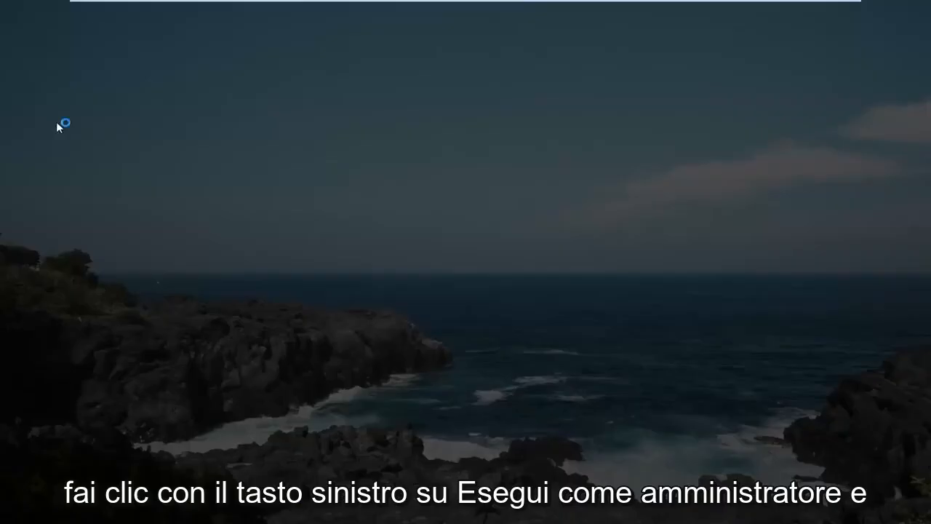
Confirm the UAC prompt with Yes, let the reset script run, then close its window
click(65, 122)
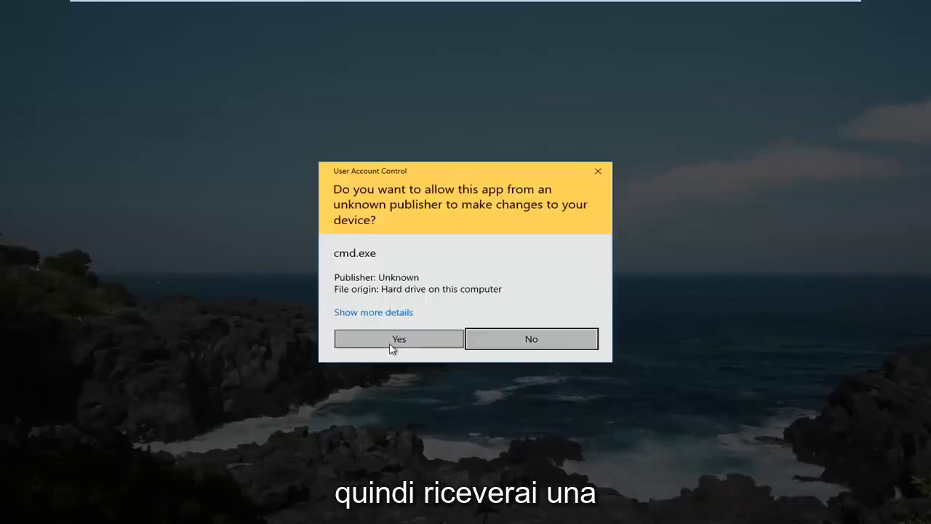
click(399, 337)
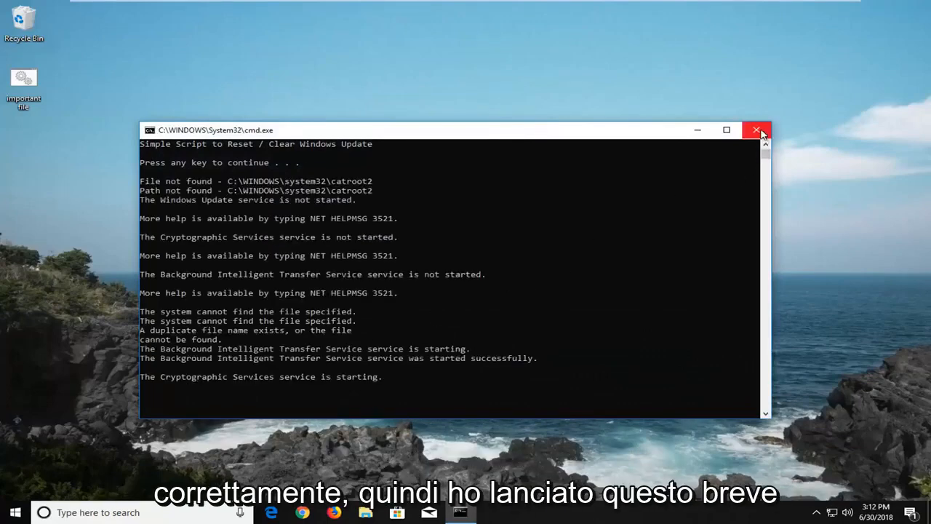
click(758, 130)
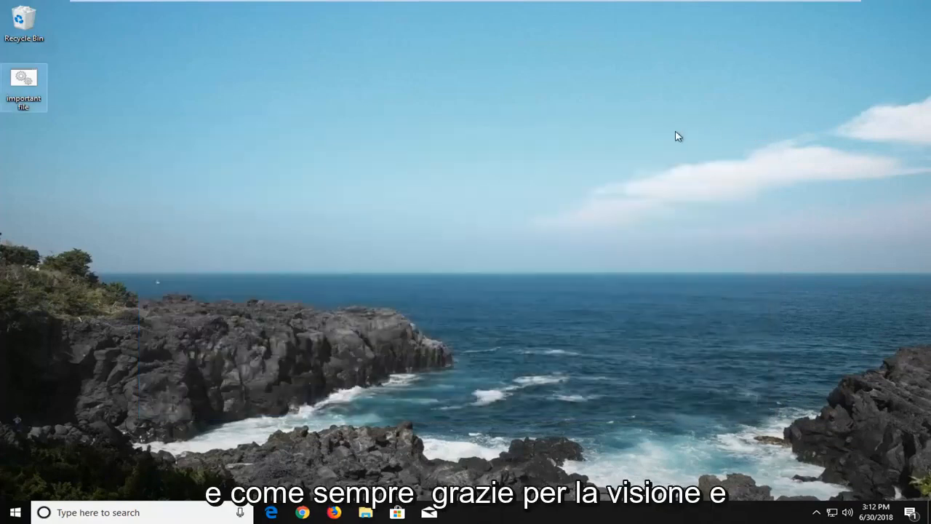
mouse_move(236, 154)
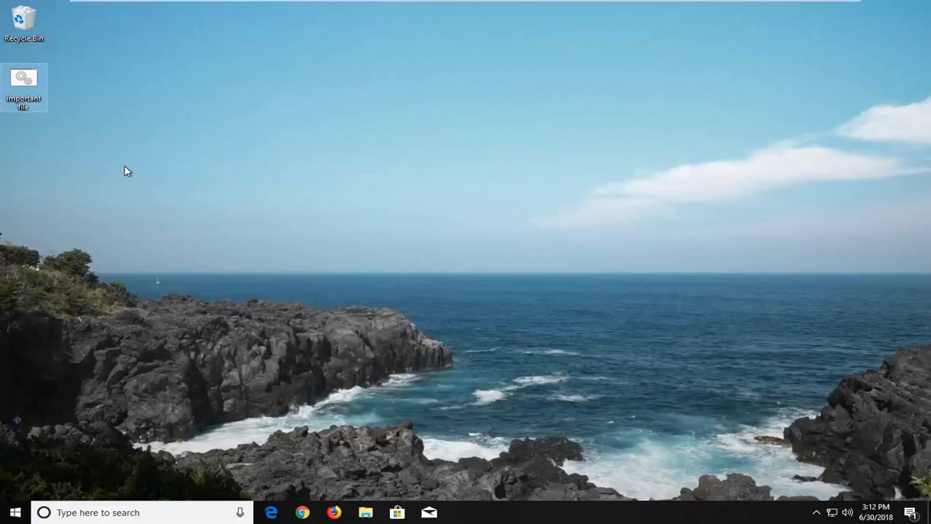
mouse_move(413, 203)
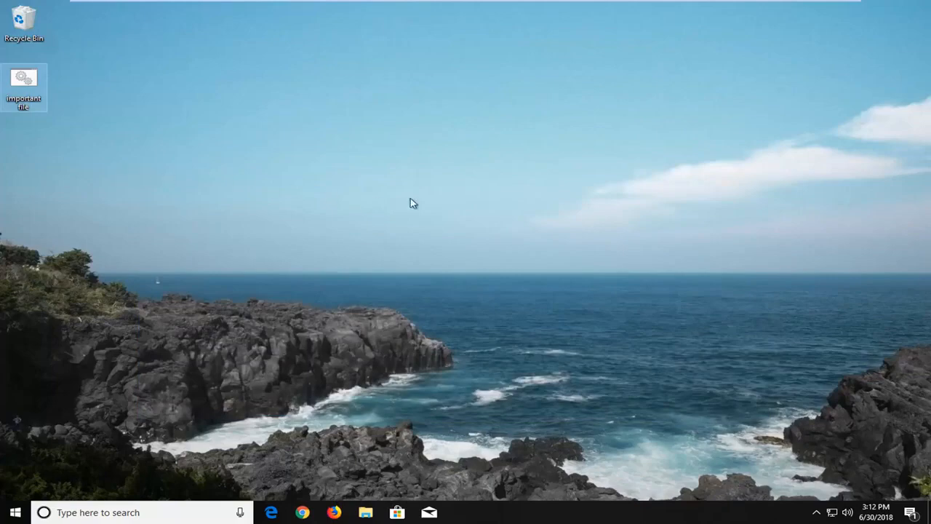